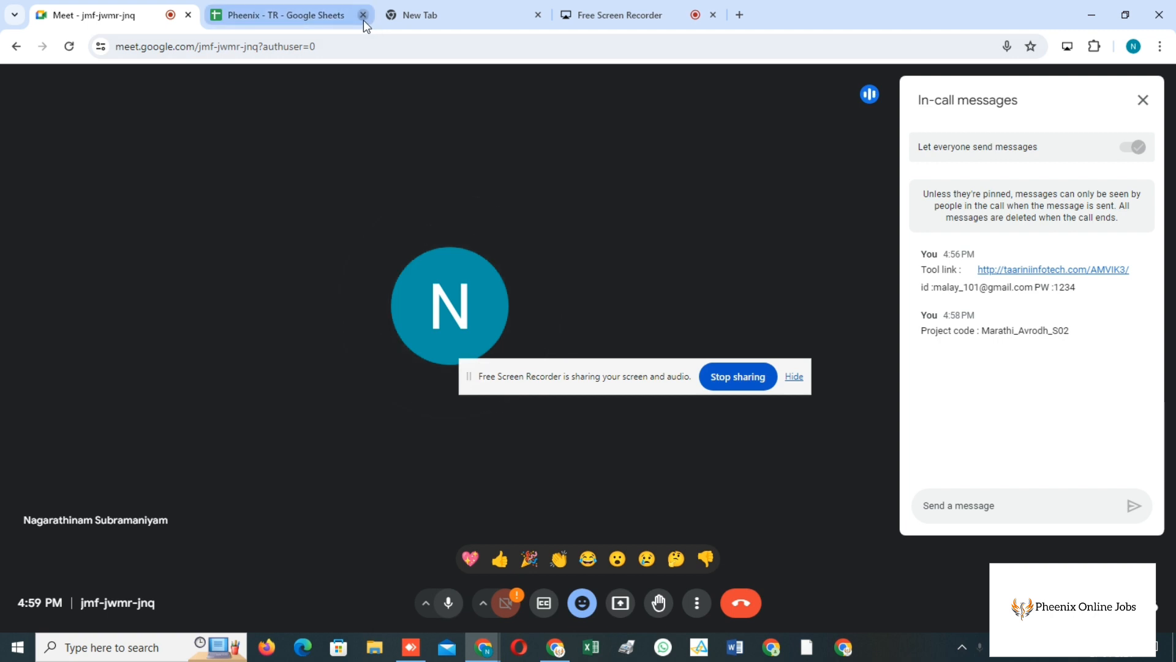
- Close the 'Pheenix - TR' spreadsheet tab, leaving the Meet call and chat visible
left_click(363, 14)
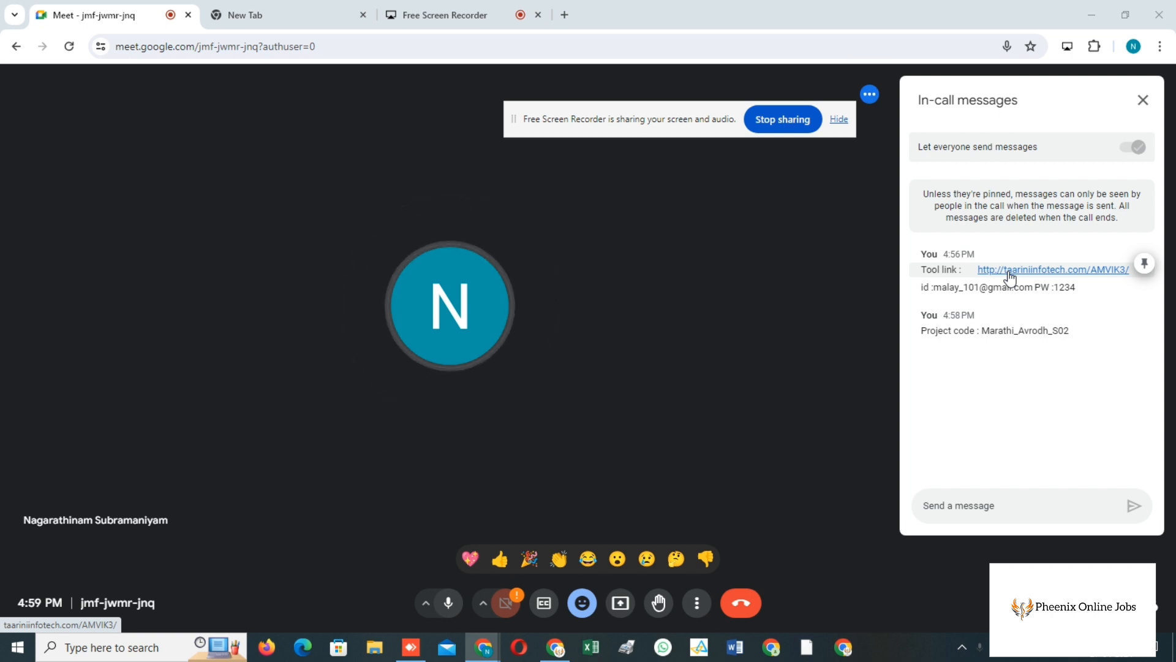
- Open the AMVIK AI sign-in page from the chat link and enter the shared account email
left_click(1052, 269)
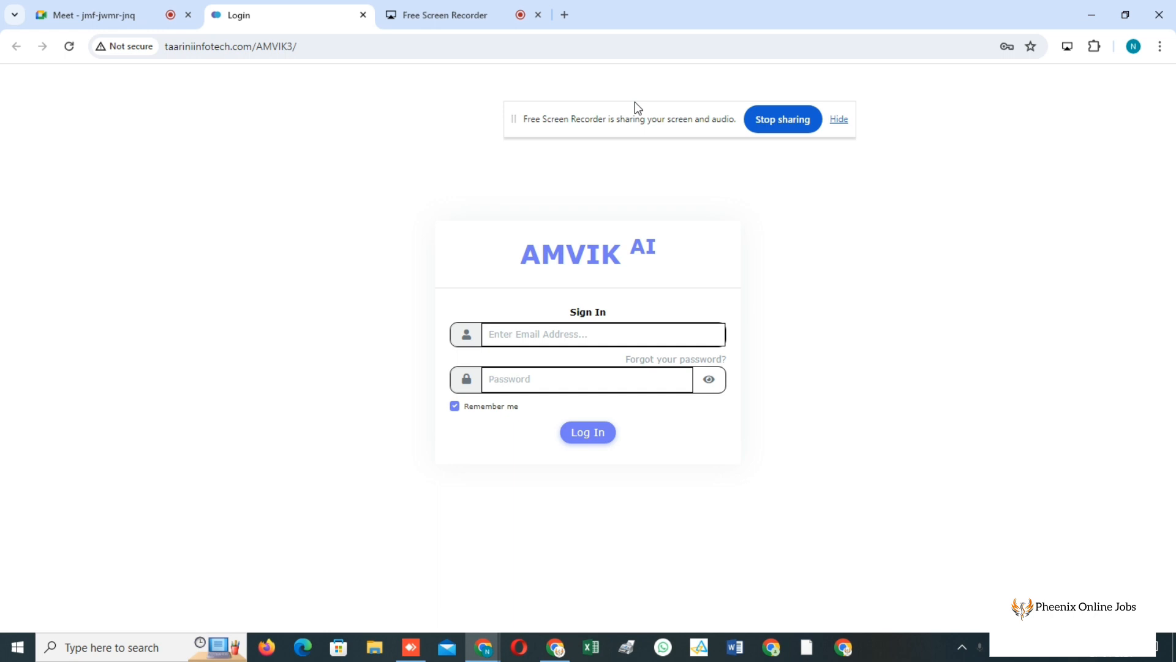
left_click(603, 334)
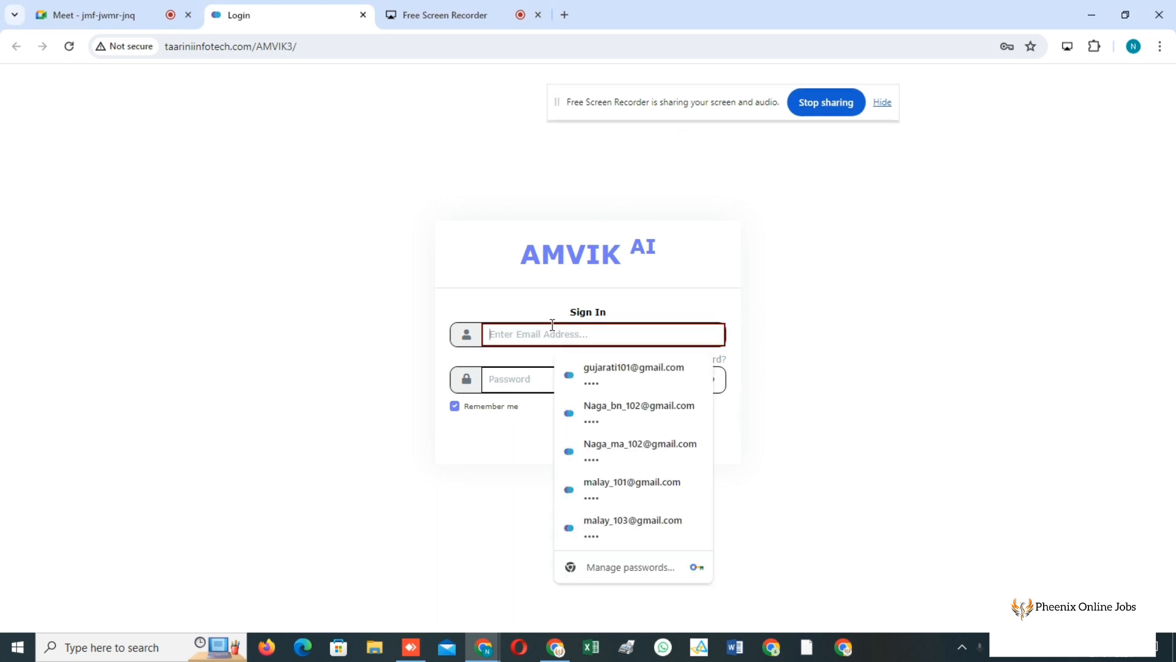
left_click(89, 15)
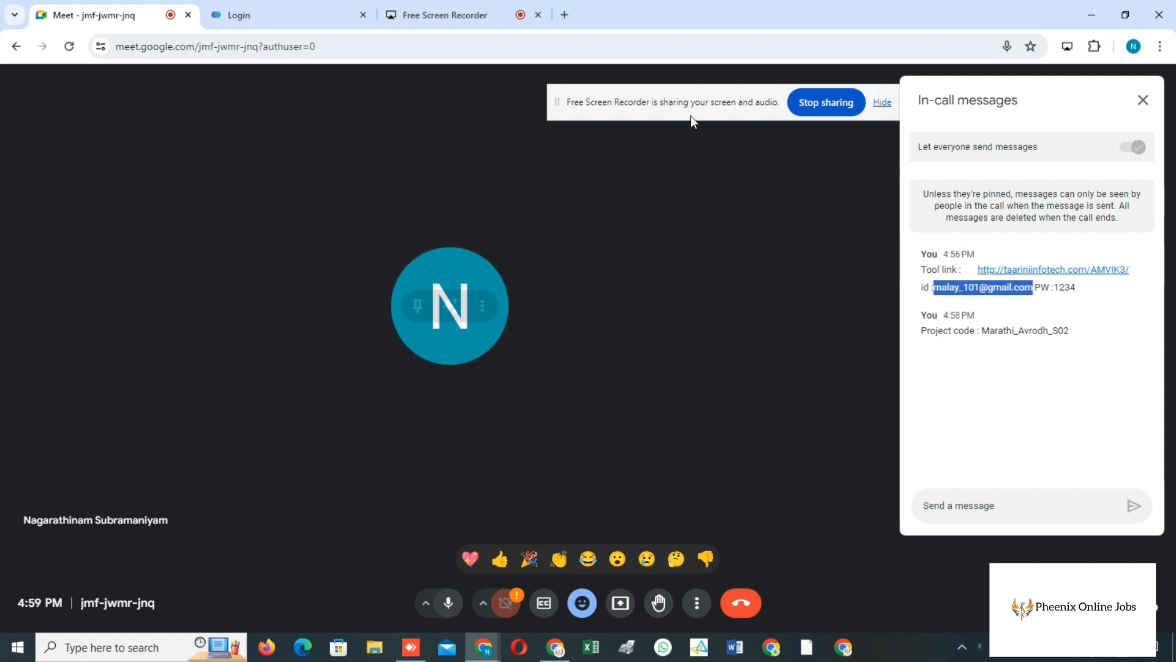
left_click(283, 15)
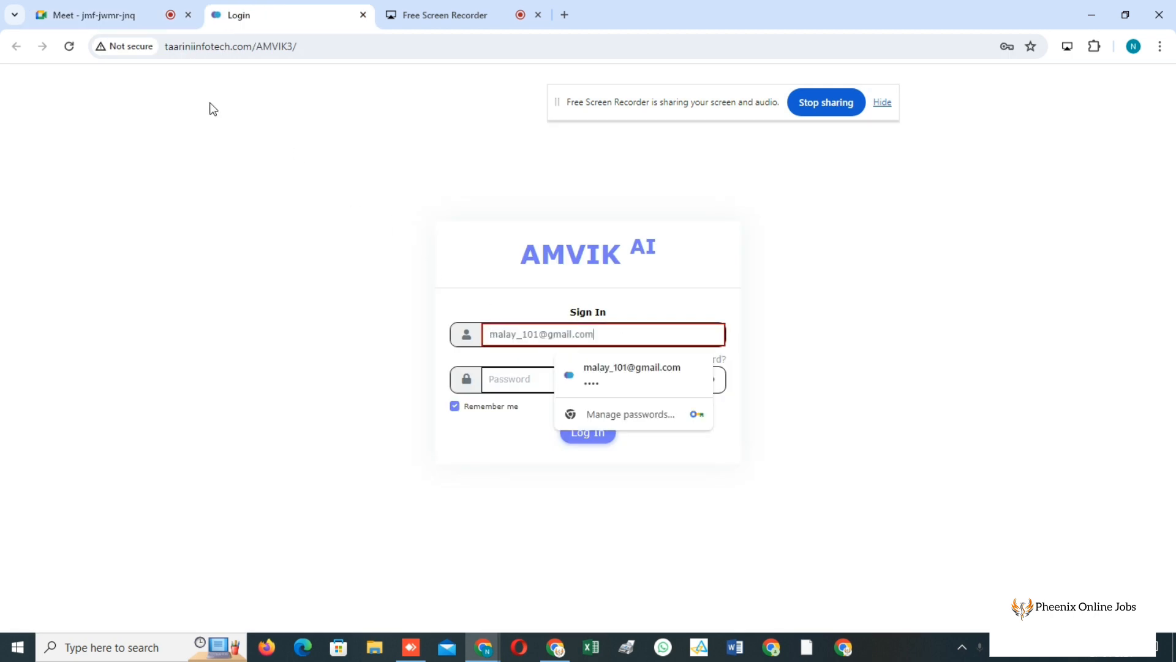
left_click(89, 15)
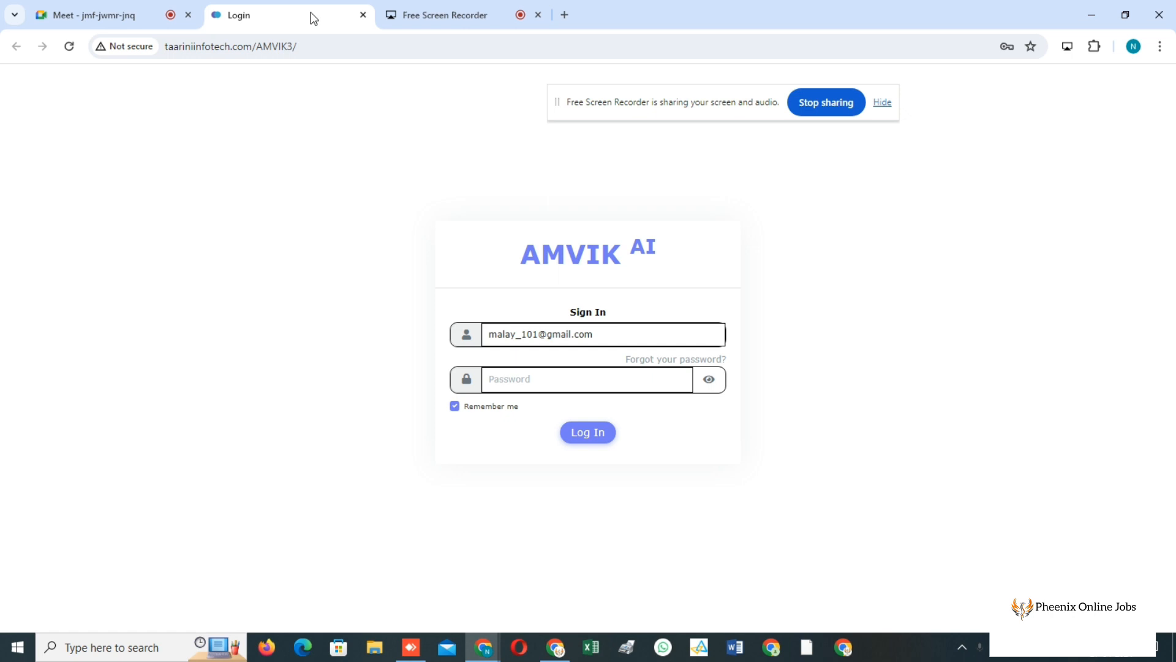
- Enter the shared password, verify it via the reveal toggle, and log in to the dashboard
type("234")
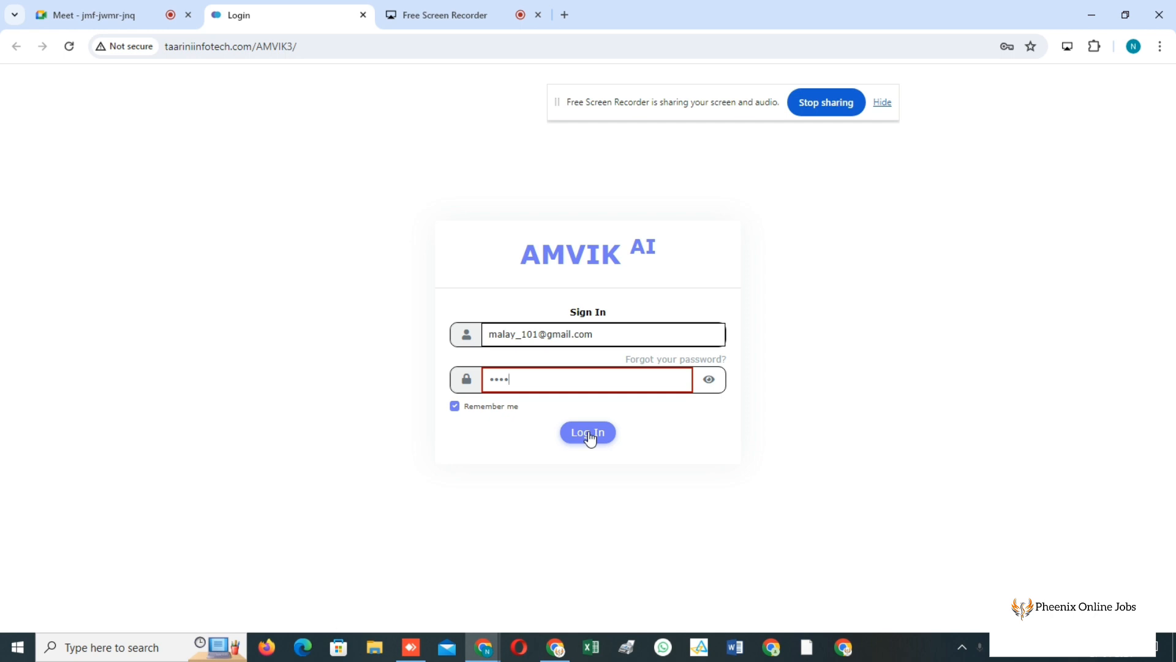
mouse_move(1011, 78)
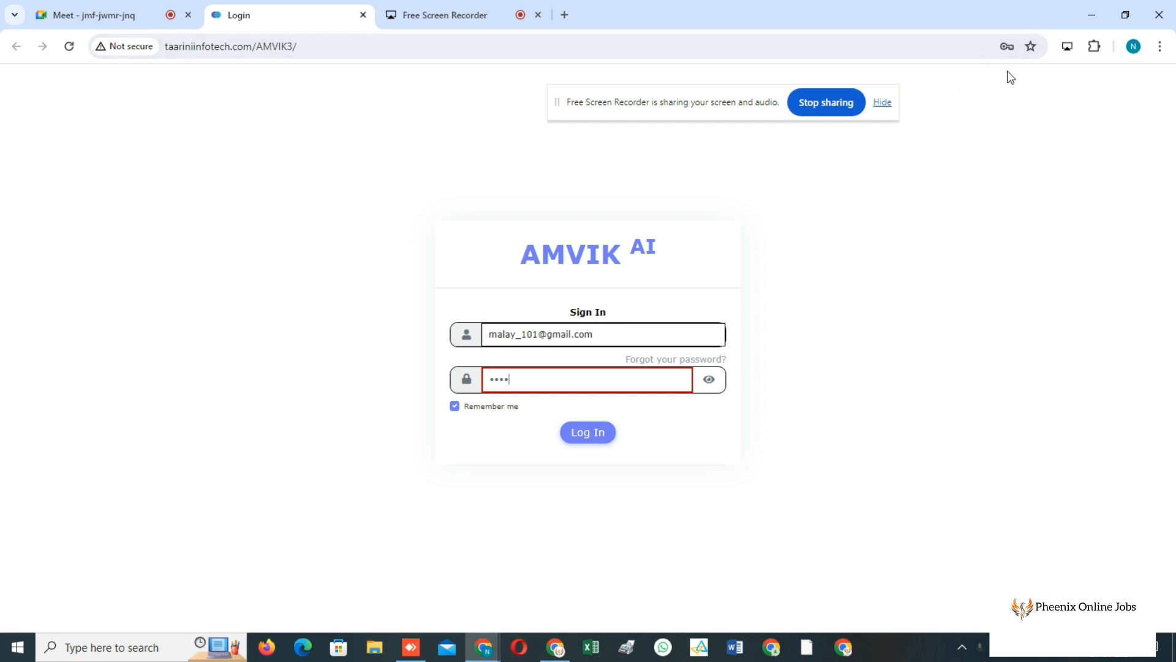
left_click(1007, 45)
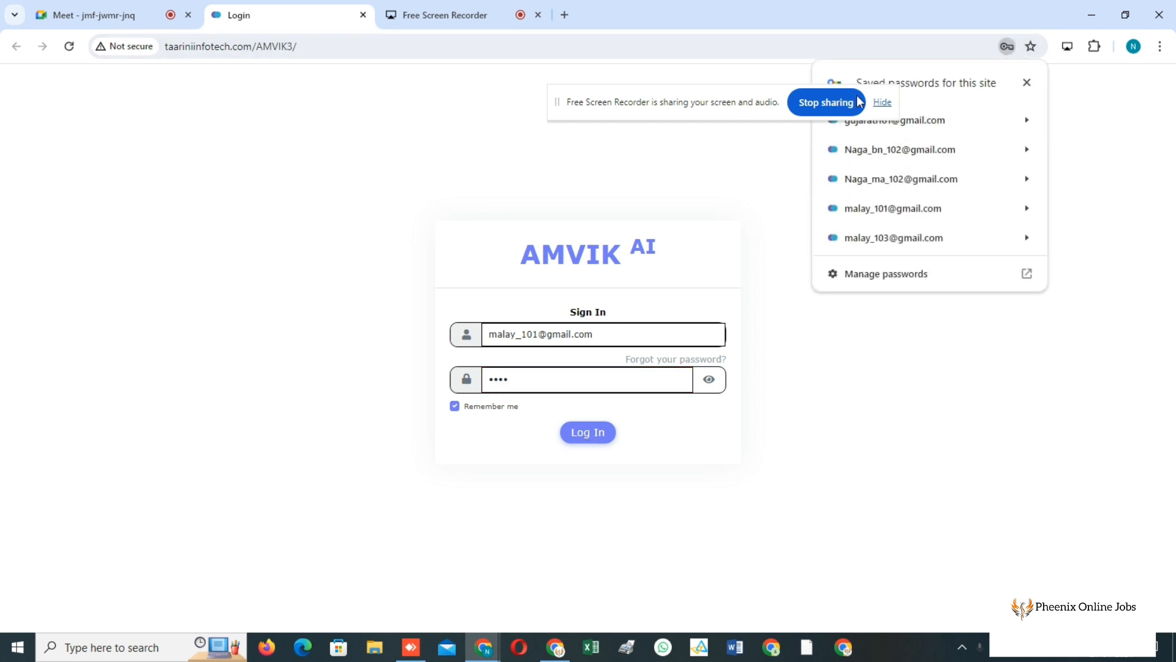
left_click(773, 377)
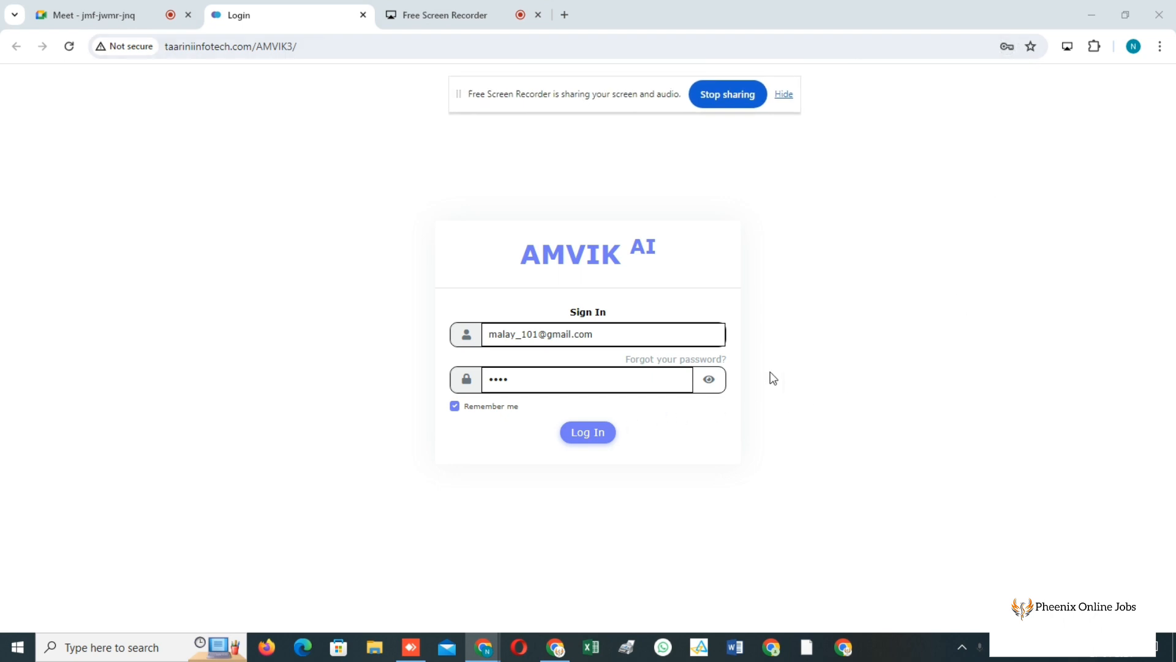
left_click(707, 378)
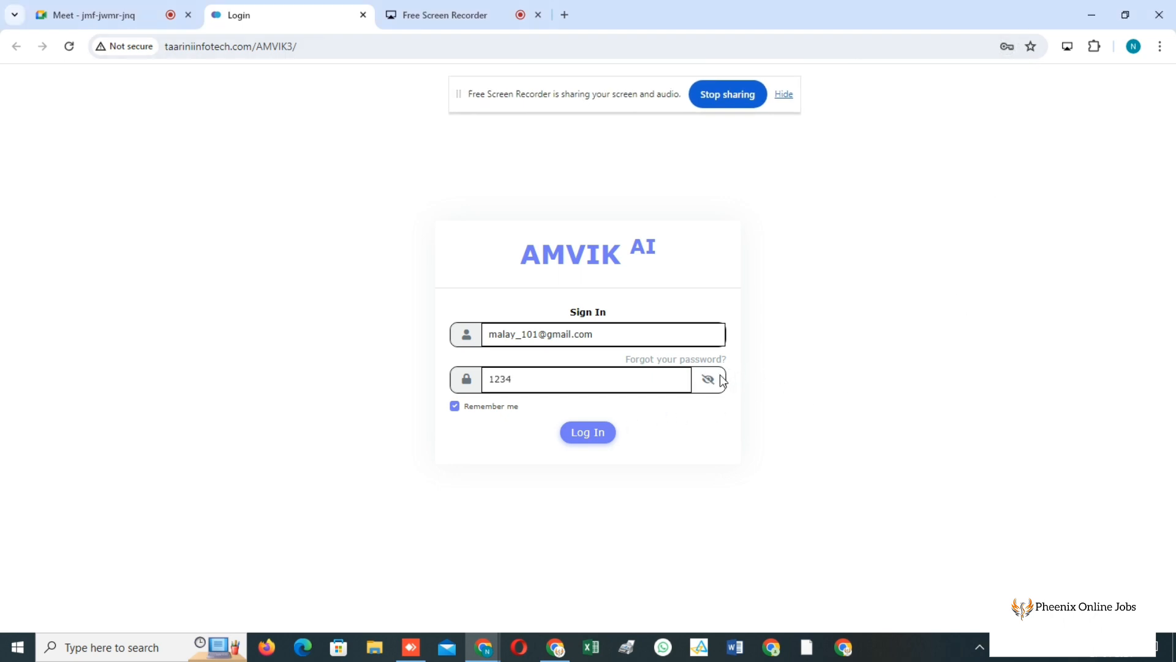
left_click(707, 379)
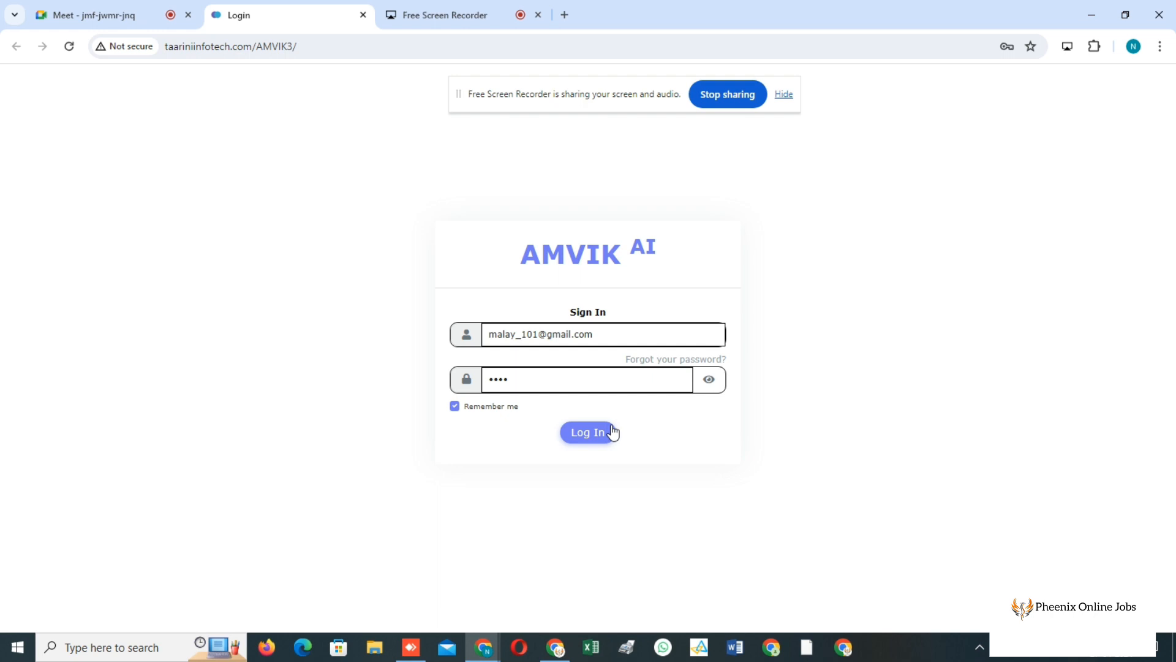
left_click(589, 433)
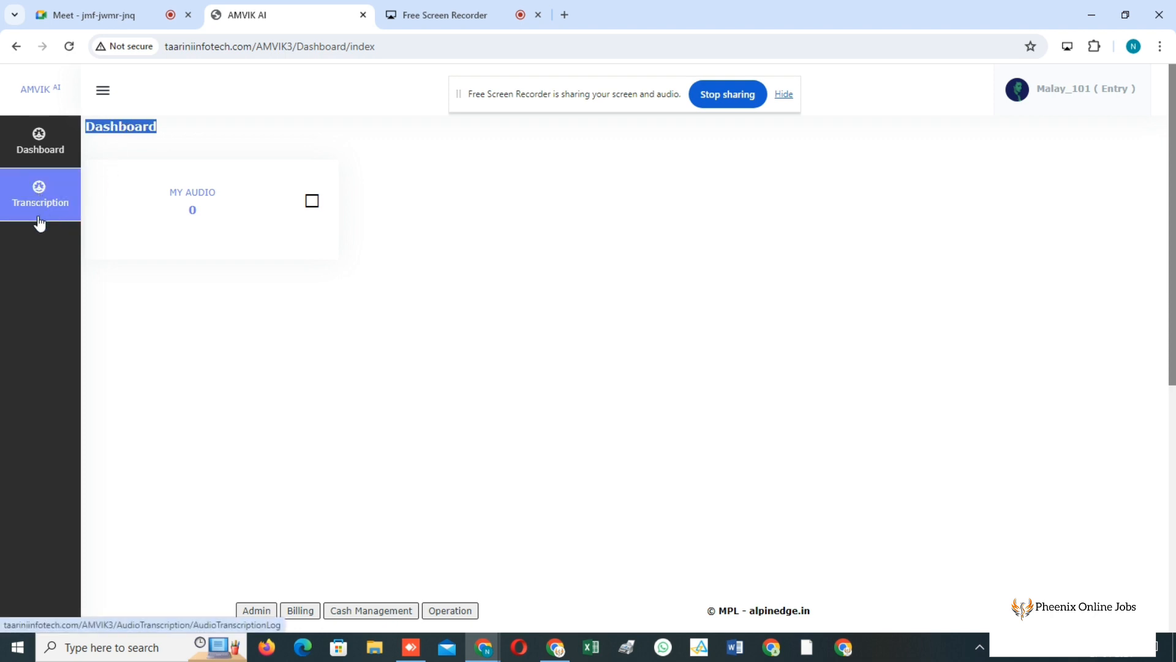
- Open the Transcribed Log and bring the project code Marathi_Avrodh_S02 from the chat into the search box
left_click(41, 195)
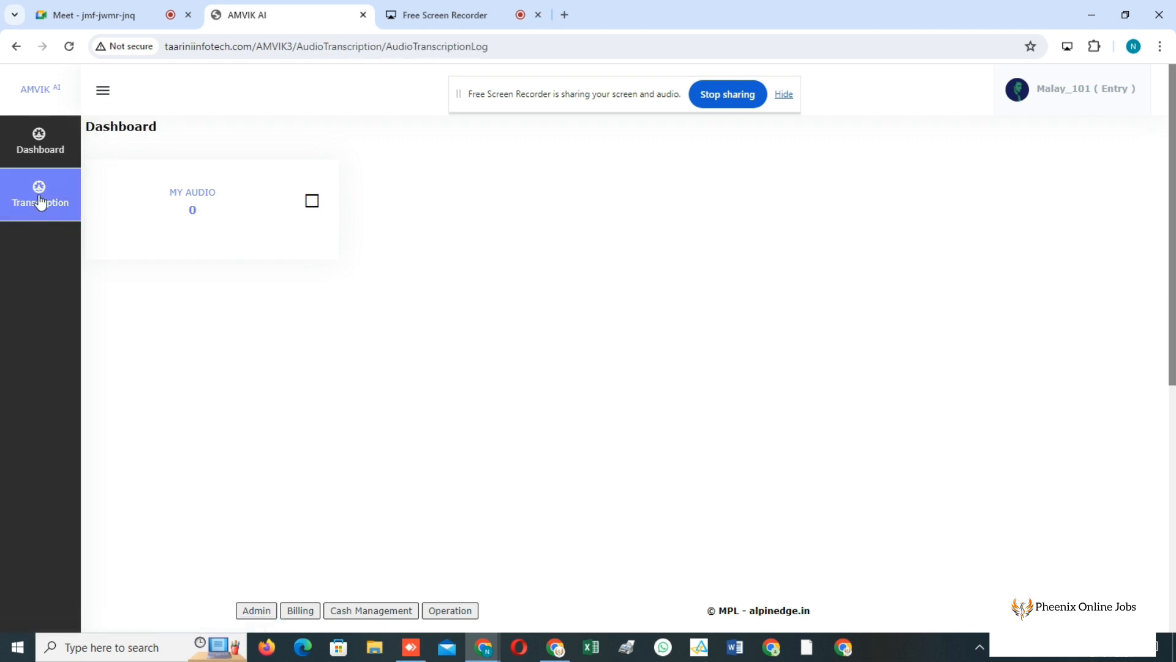
left_click(40, 195)
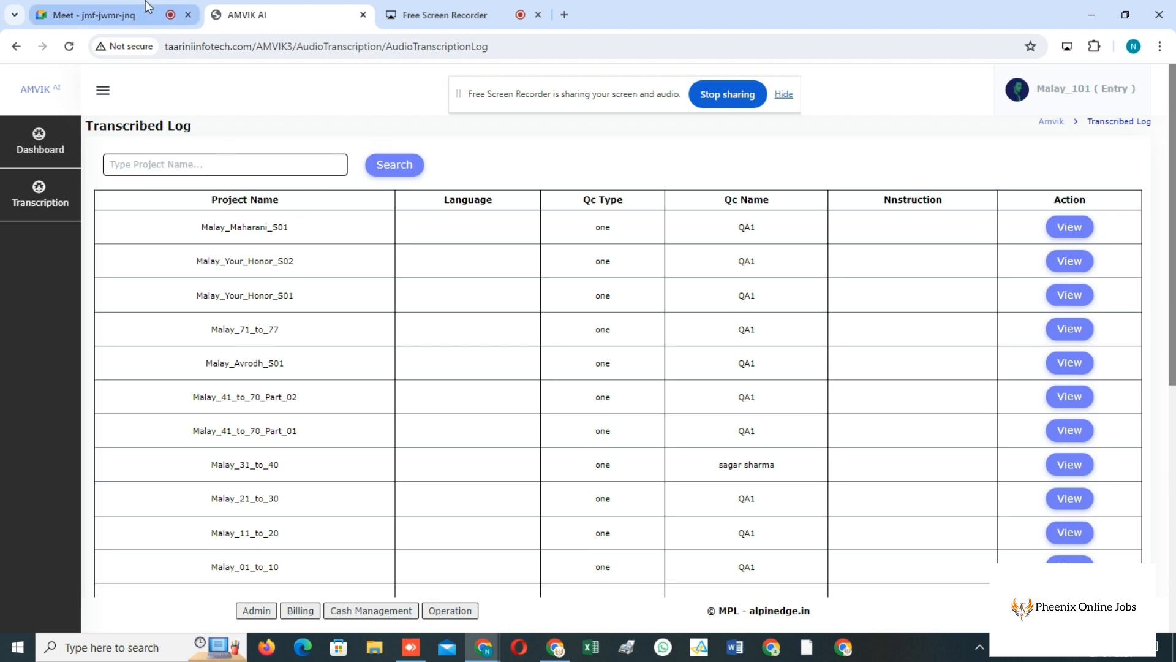
left_click(86, 15)
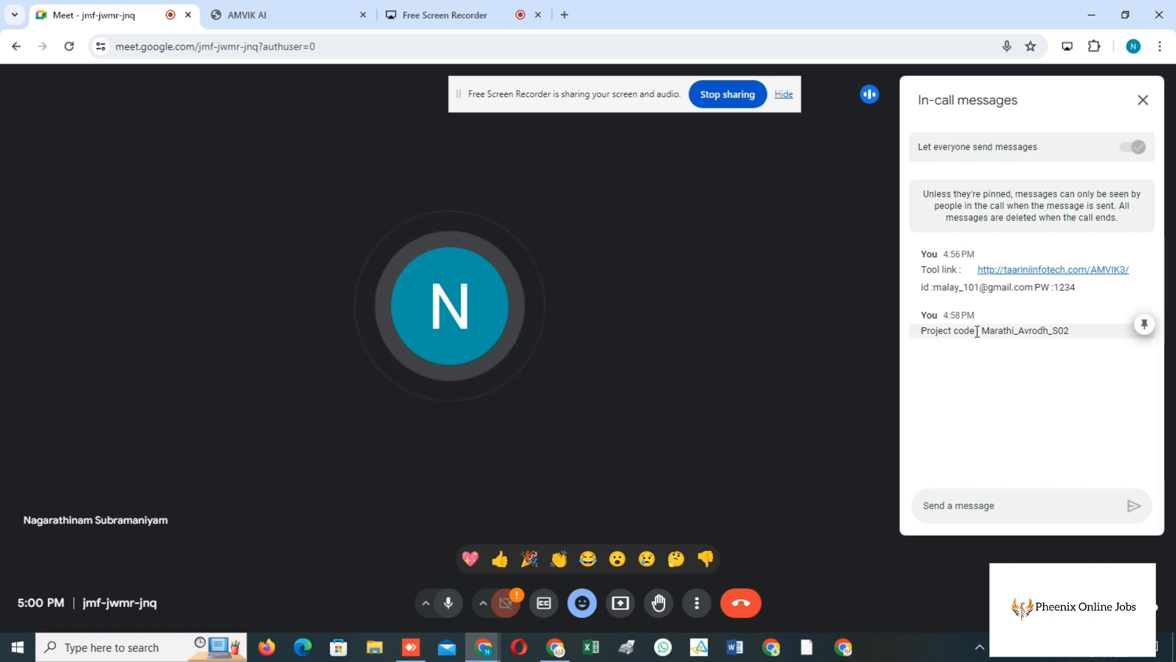
double_click(1022, 330)
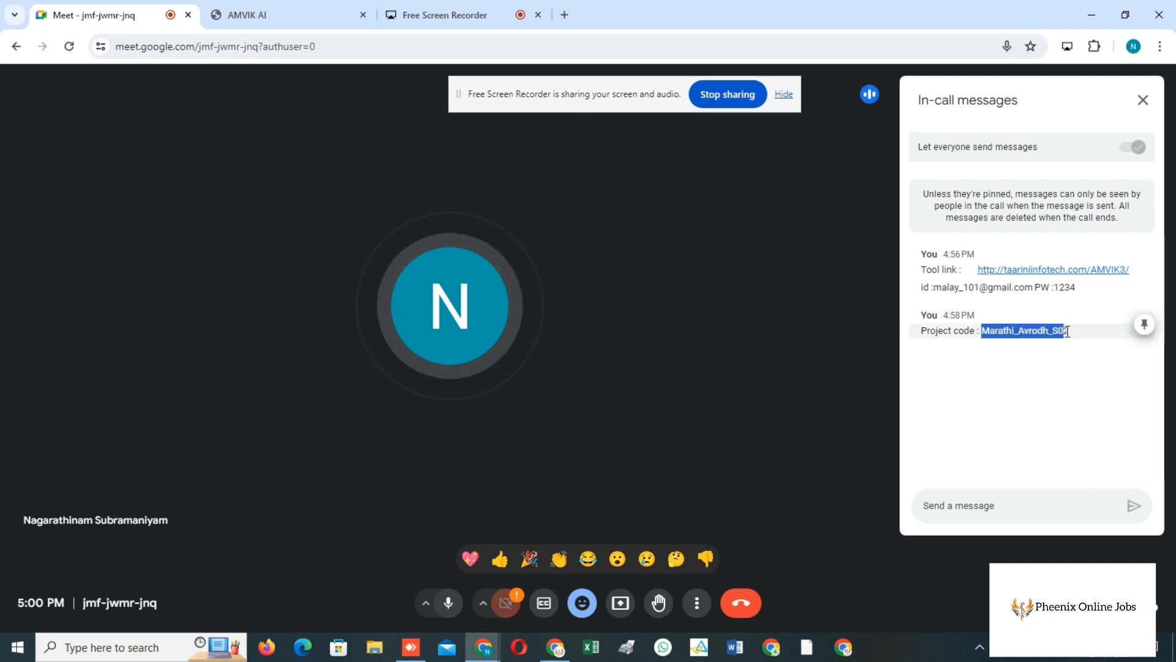
left_click(285, 15)
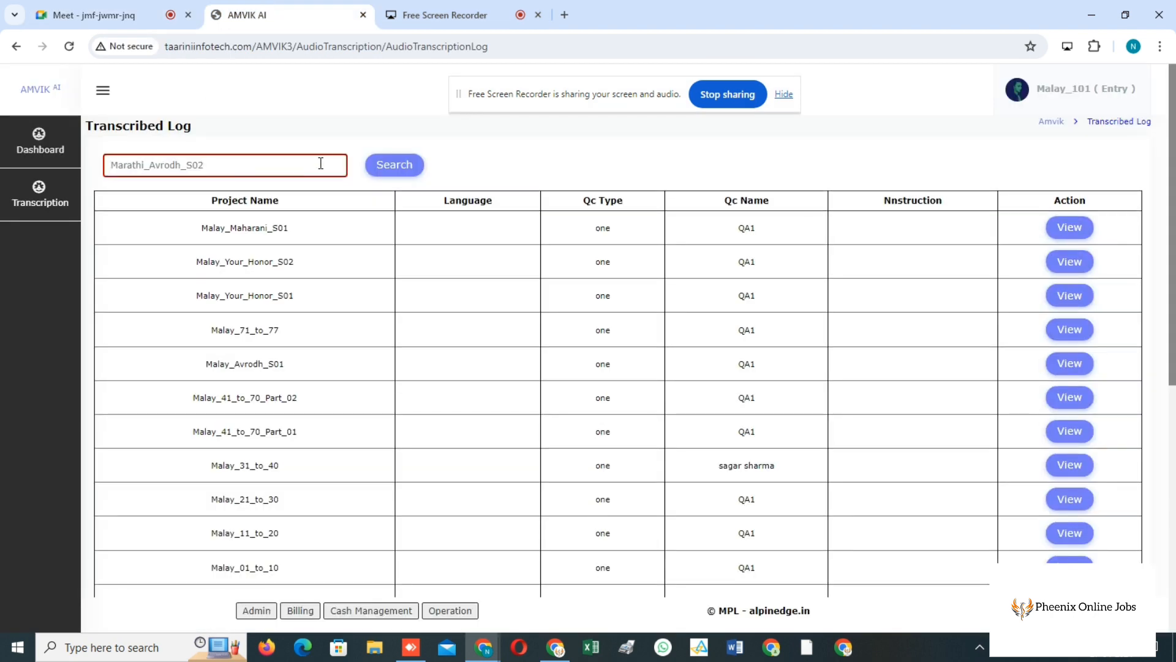
- Search Marathi_Avrodh_S02, view its audio files and claim the episode 03 file
left_click(393, 164)
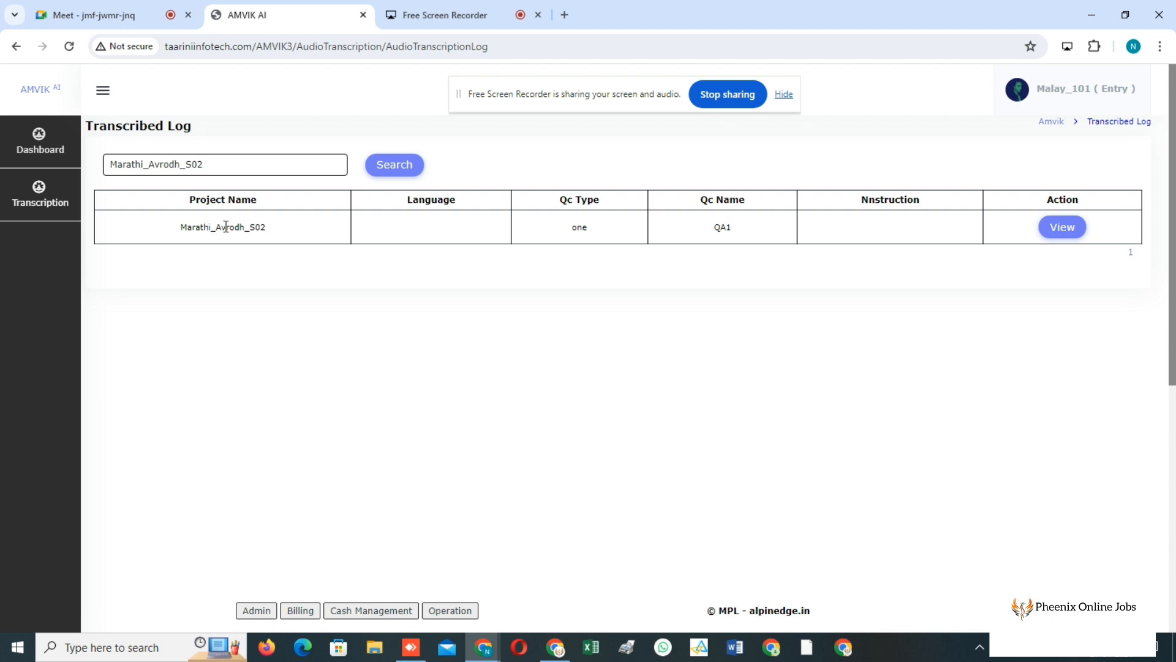
double_click(222, 227)
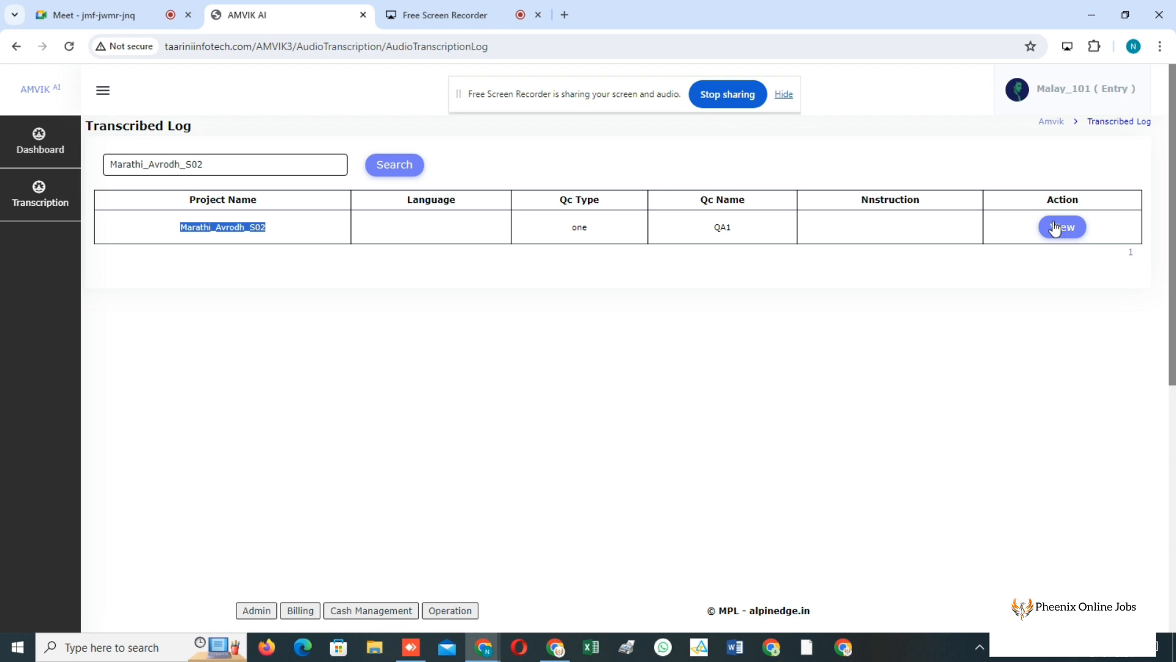
left_click(1061, 228)
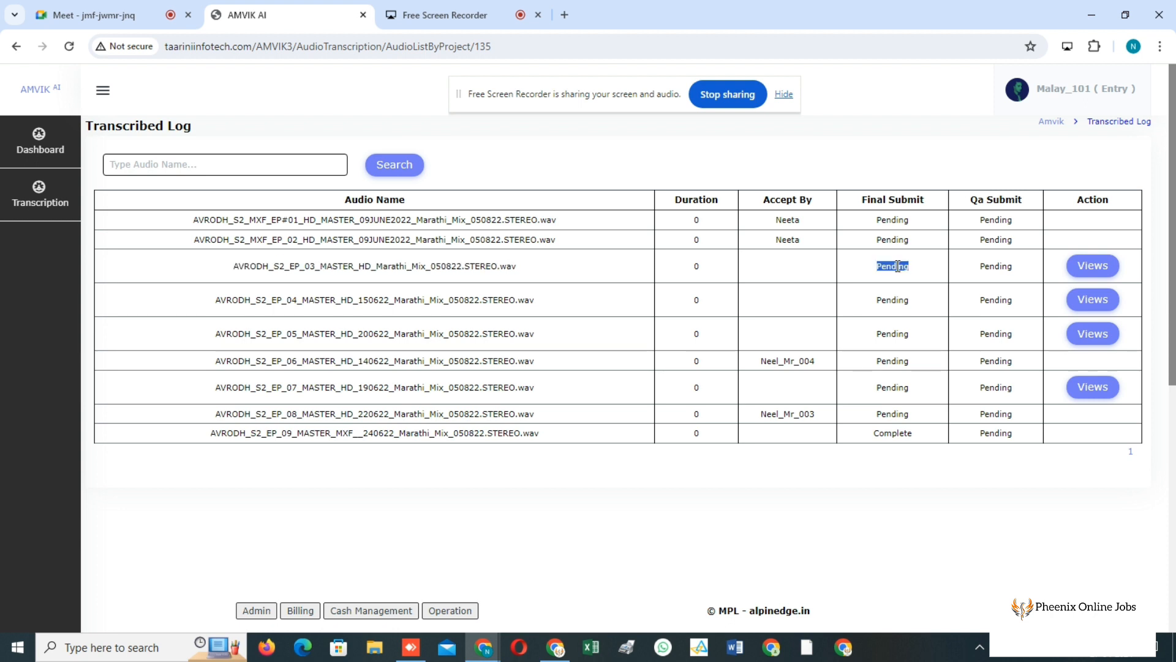
left_click(1092, 266)
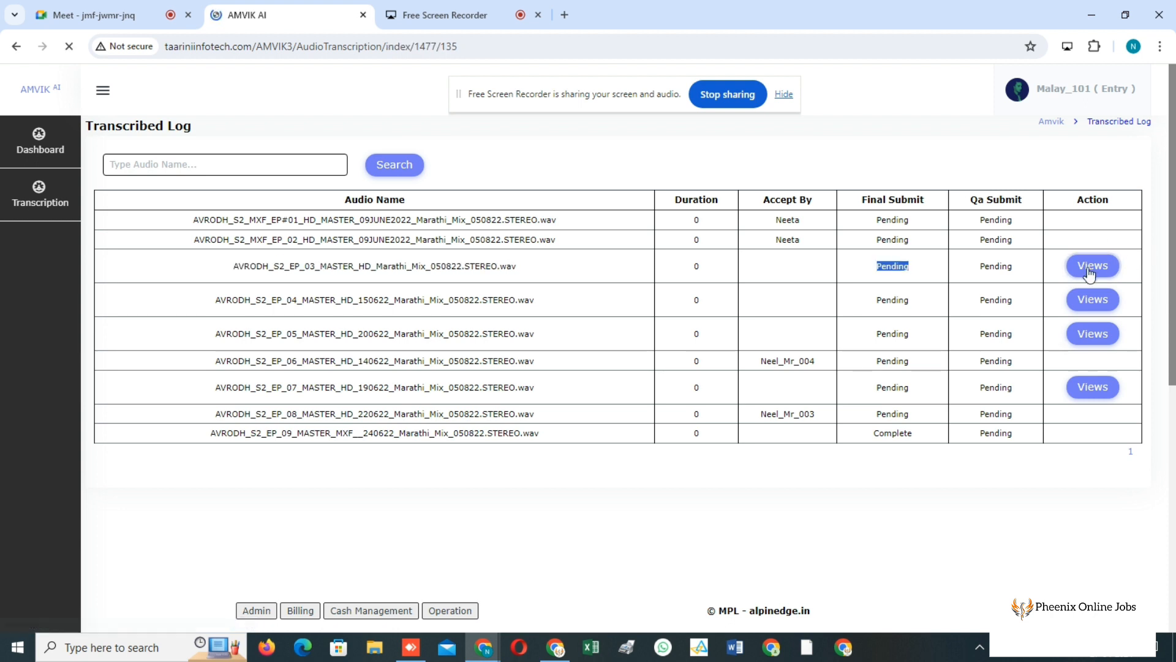
left_click(1092, 265)
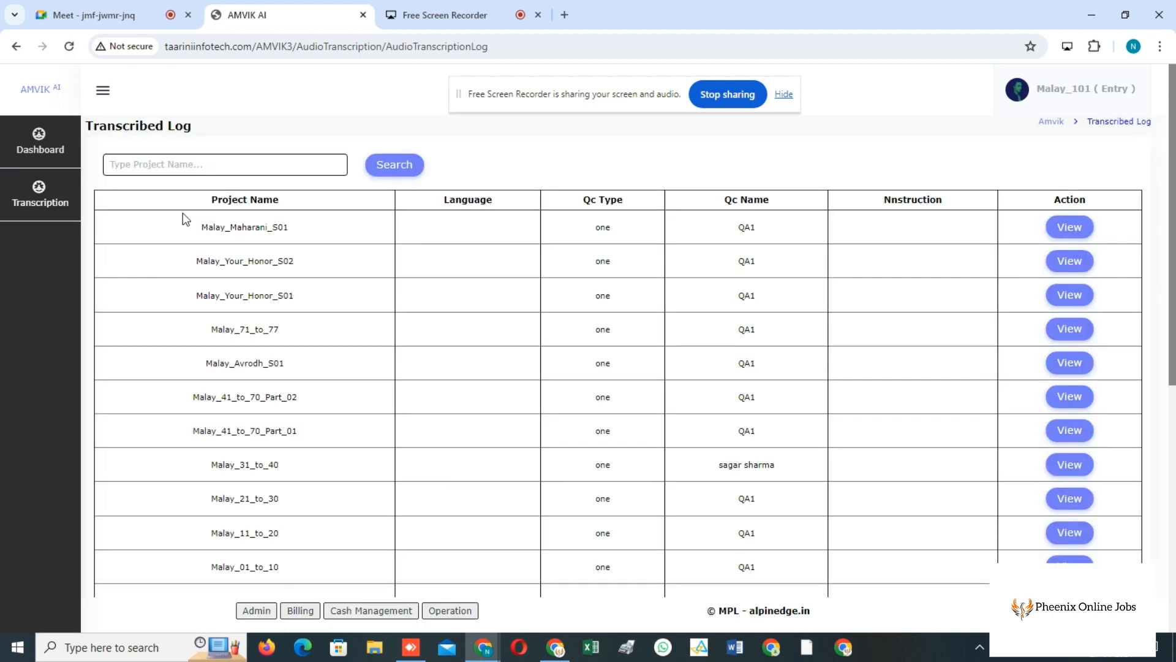
- Search Marathi_Avrodh_S02 again and view its audio list showing episode 03 accepted by Malay_101
type("Marathi_Avrodh_S02")
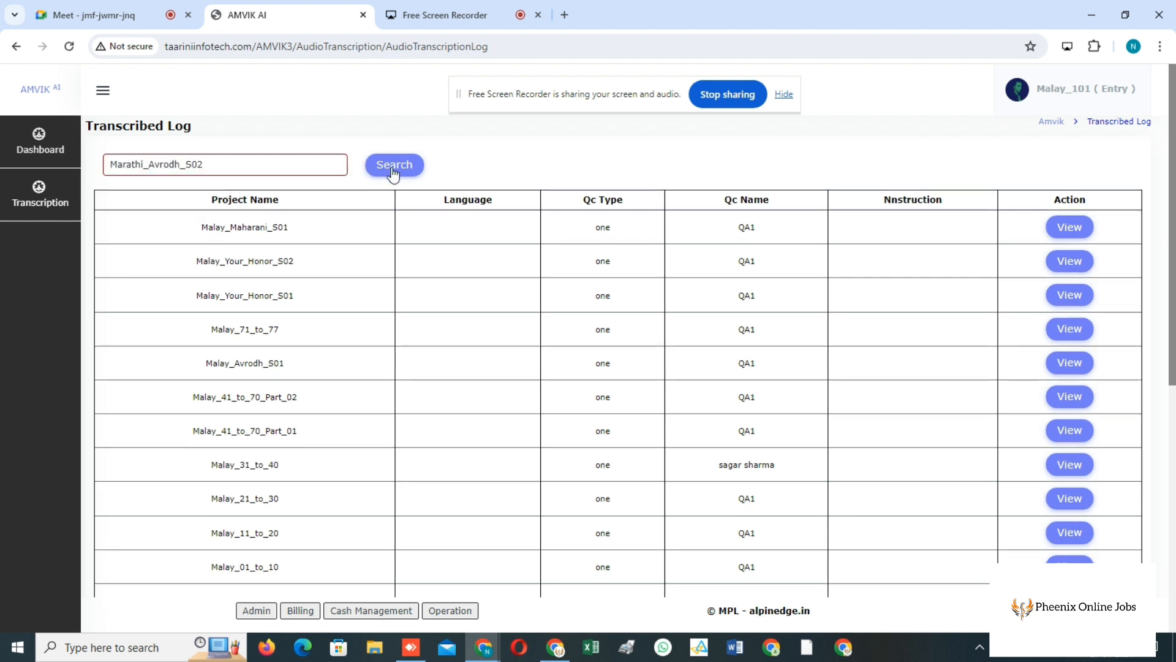
left_click(394, 164)
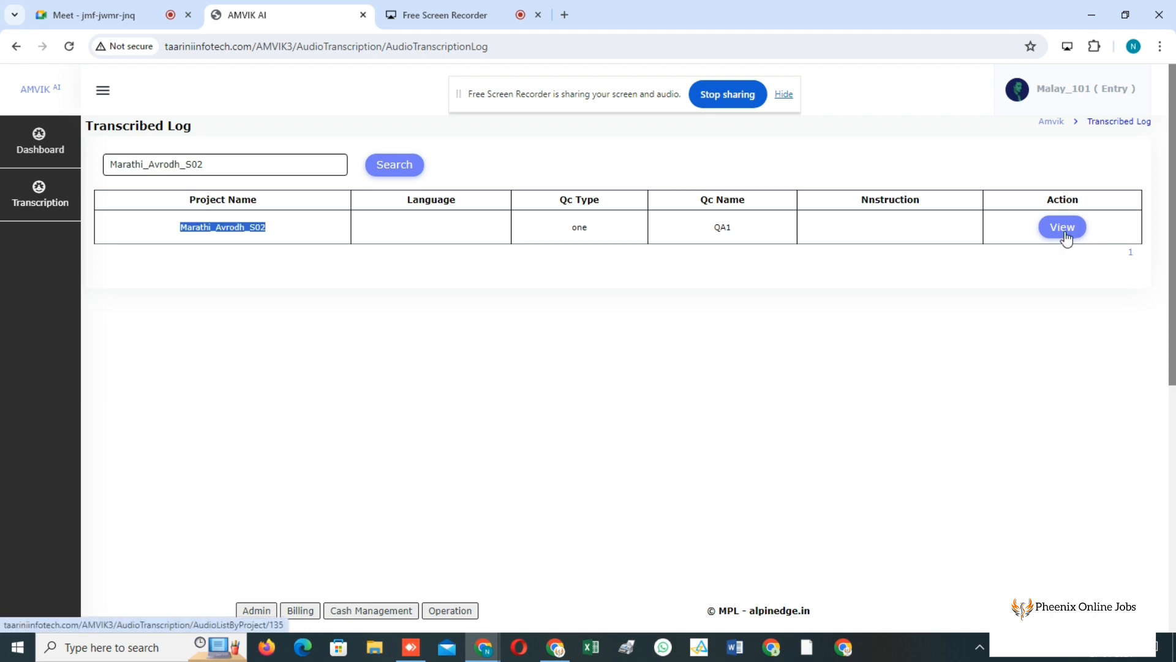
left_click(1061, 227)
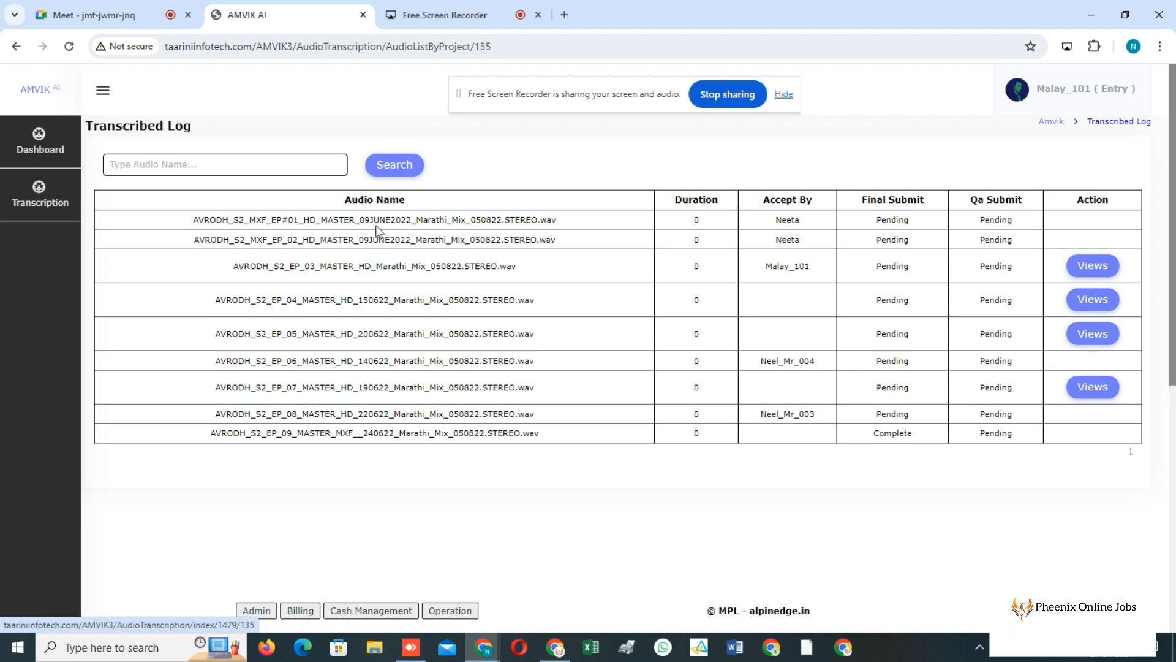
double_click(787, 266)
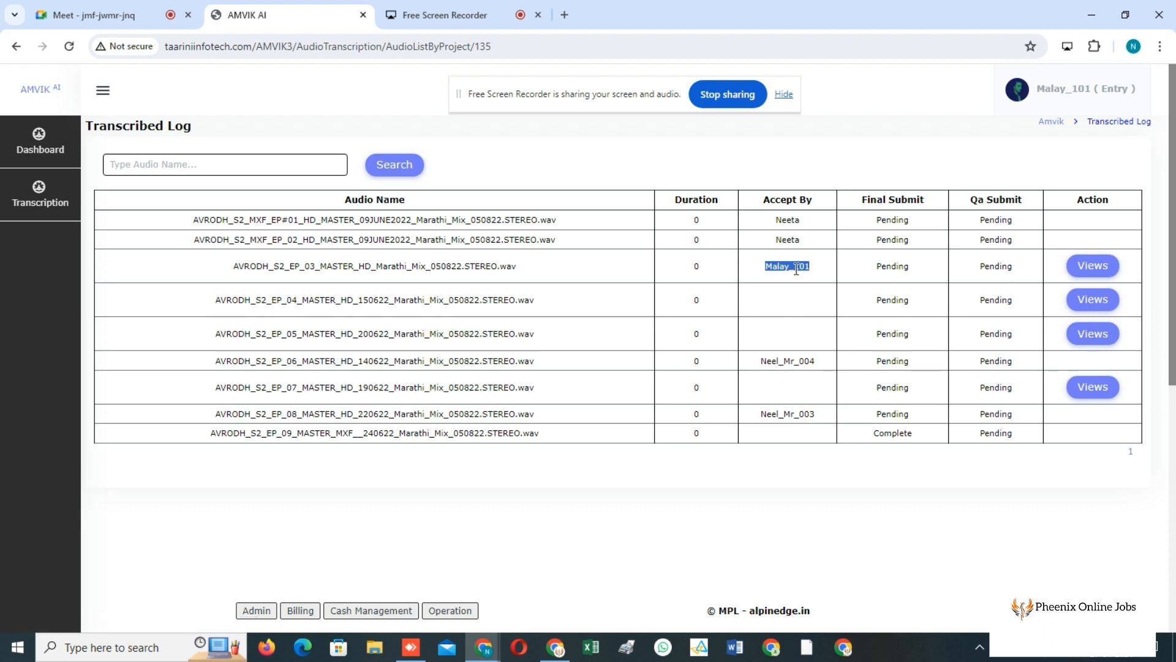
mouse_move(1054, 96)
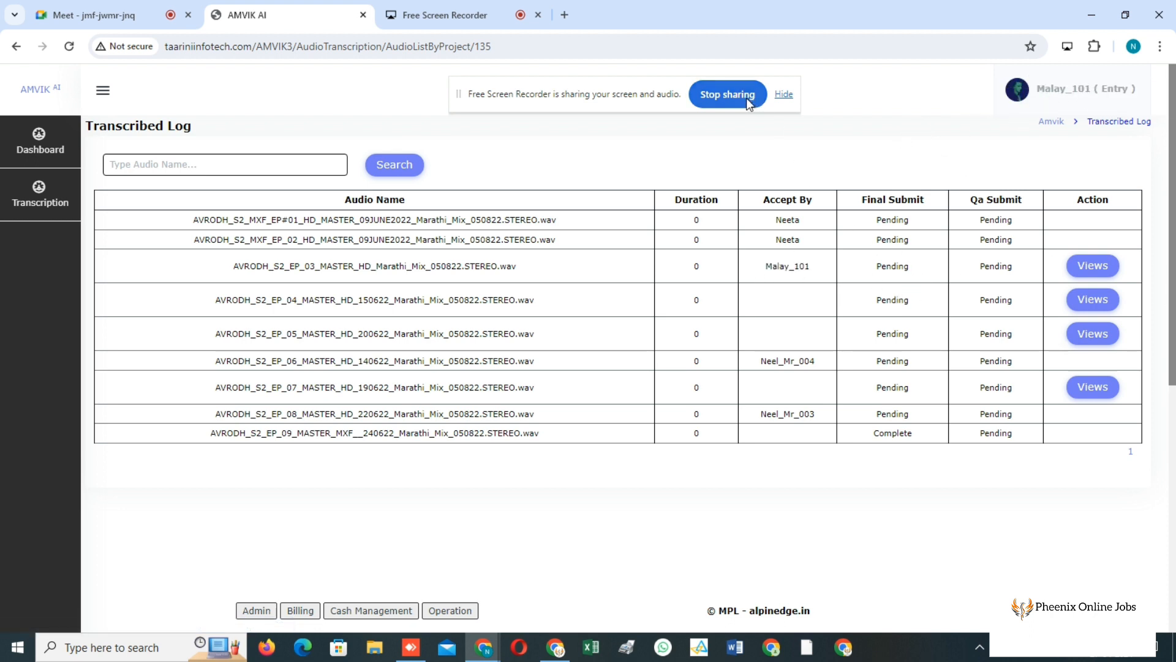
mouse_move(185, 7)
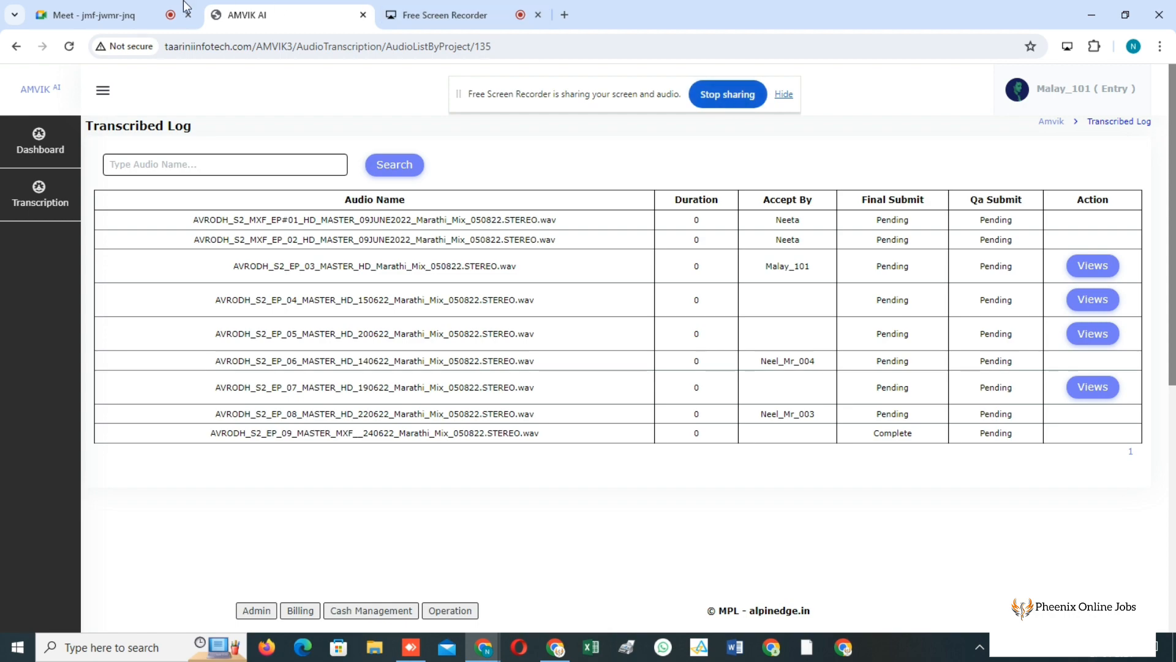